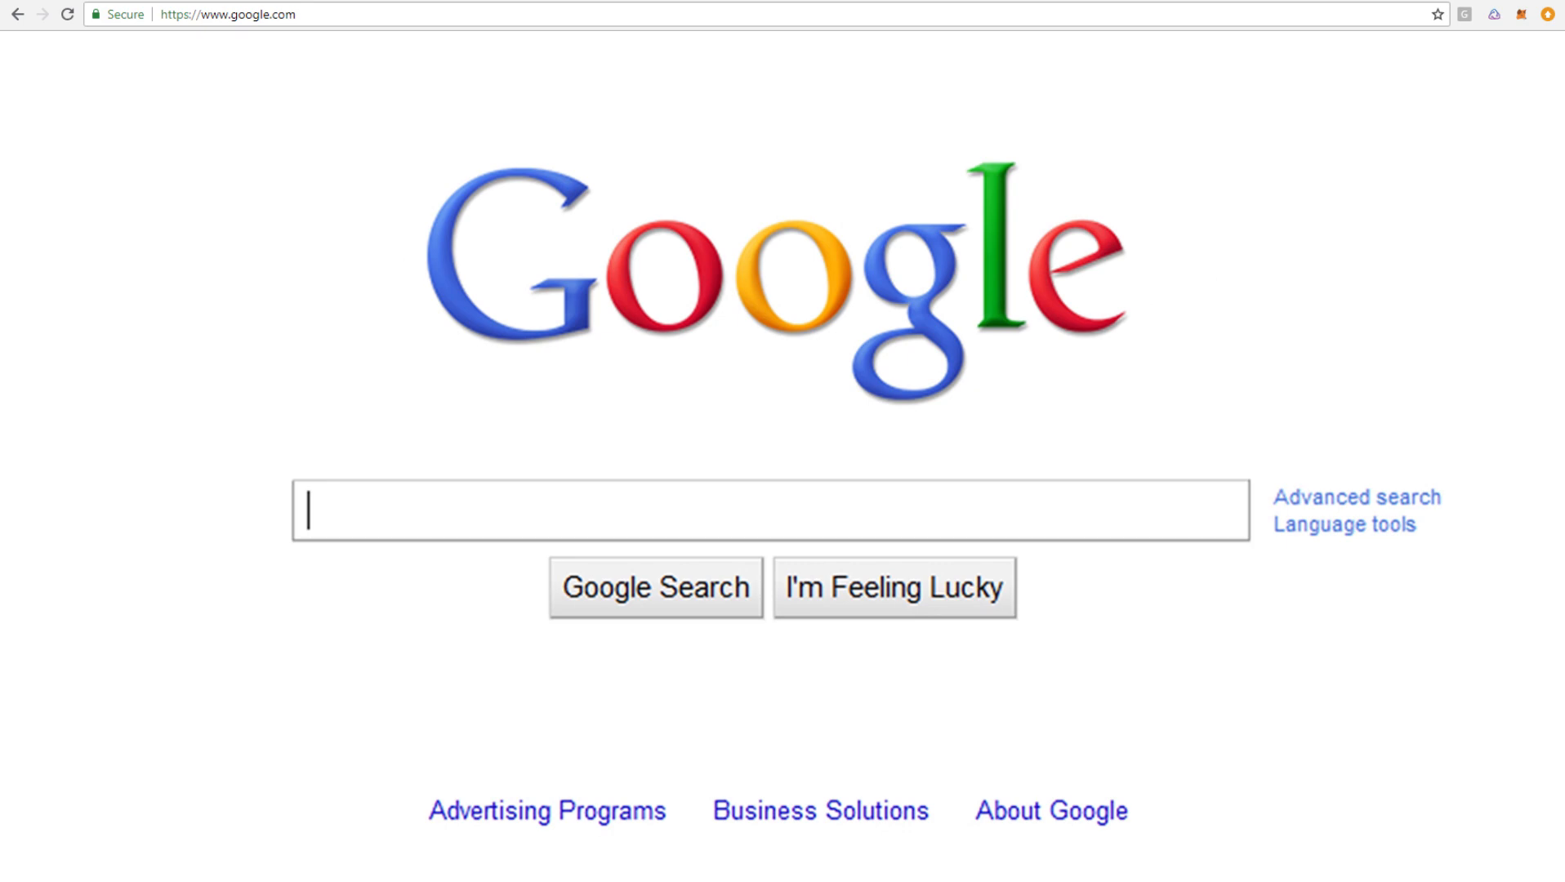
- Open the Bridge Passport extension popup from the Chrome toolbar
{"action": "left_click", "coordinate": [1495, 14]}
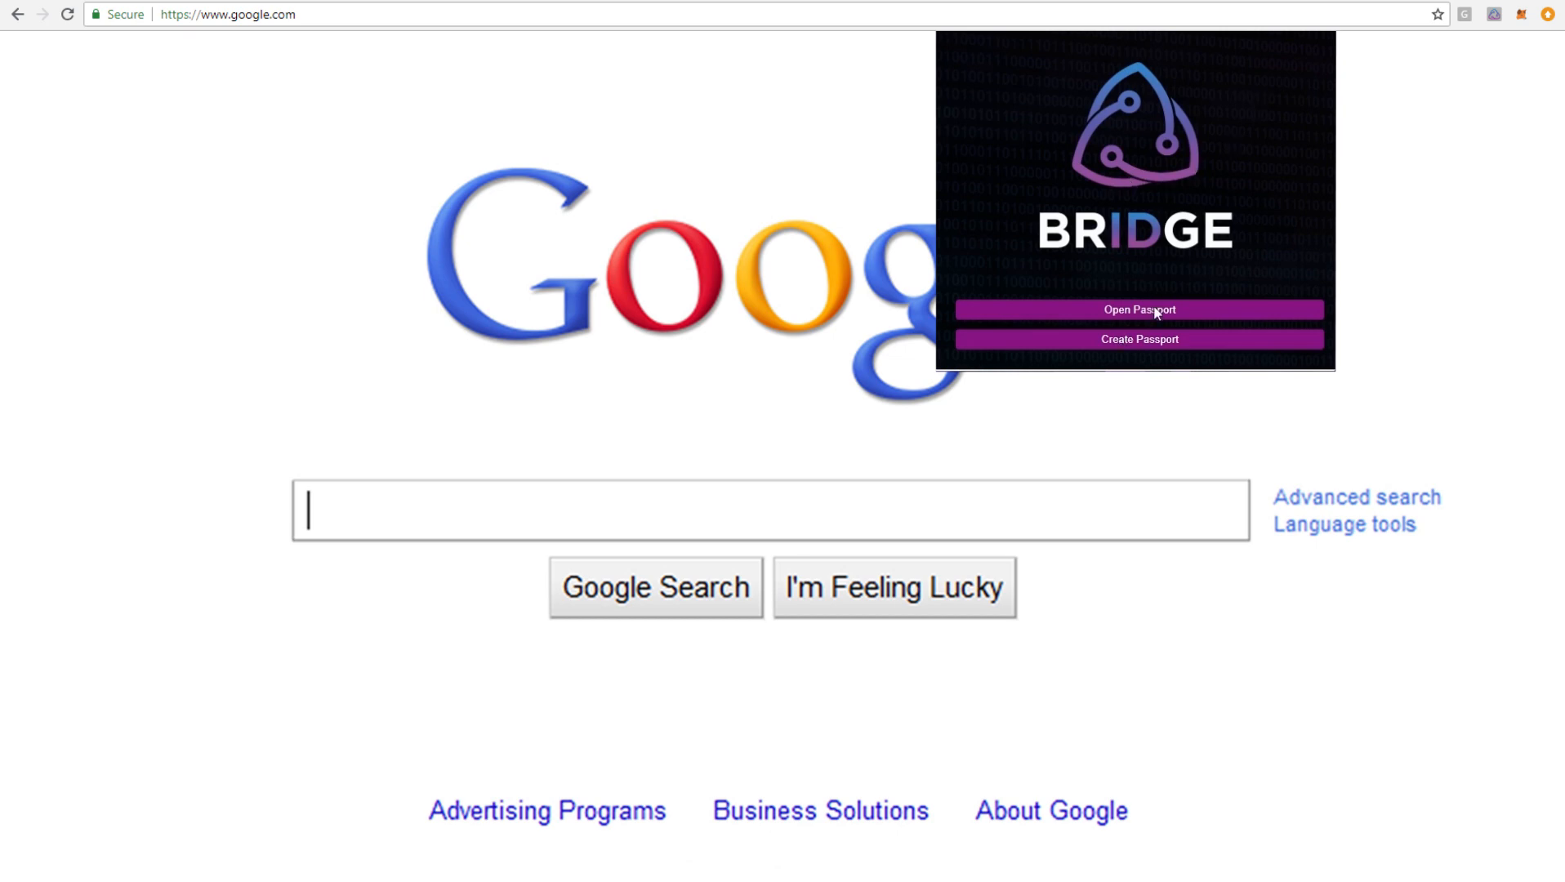
- Create a new passport with a passphrase, leaving the NEO Address empty
{"action": "left_click", "coordinate": [1138, 339]}
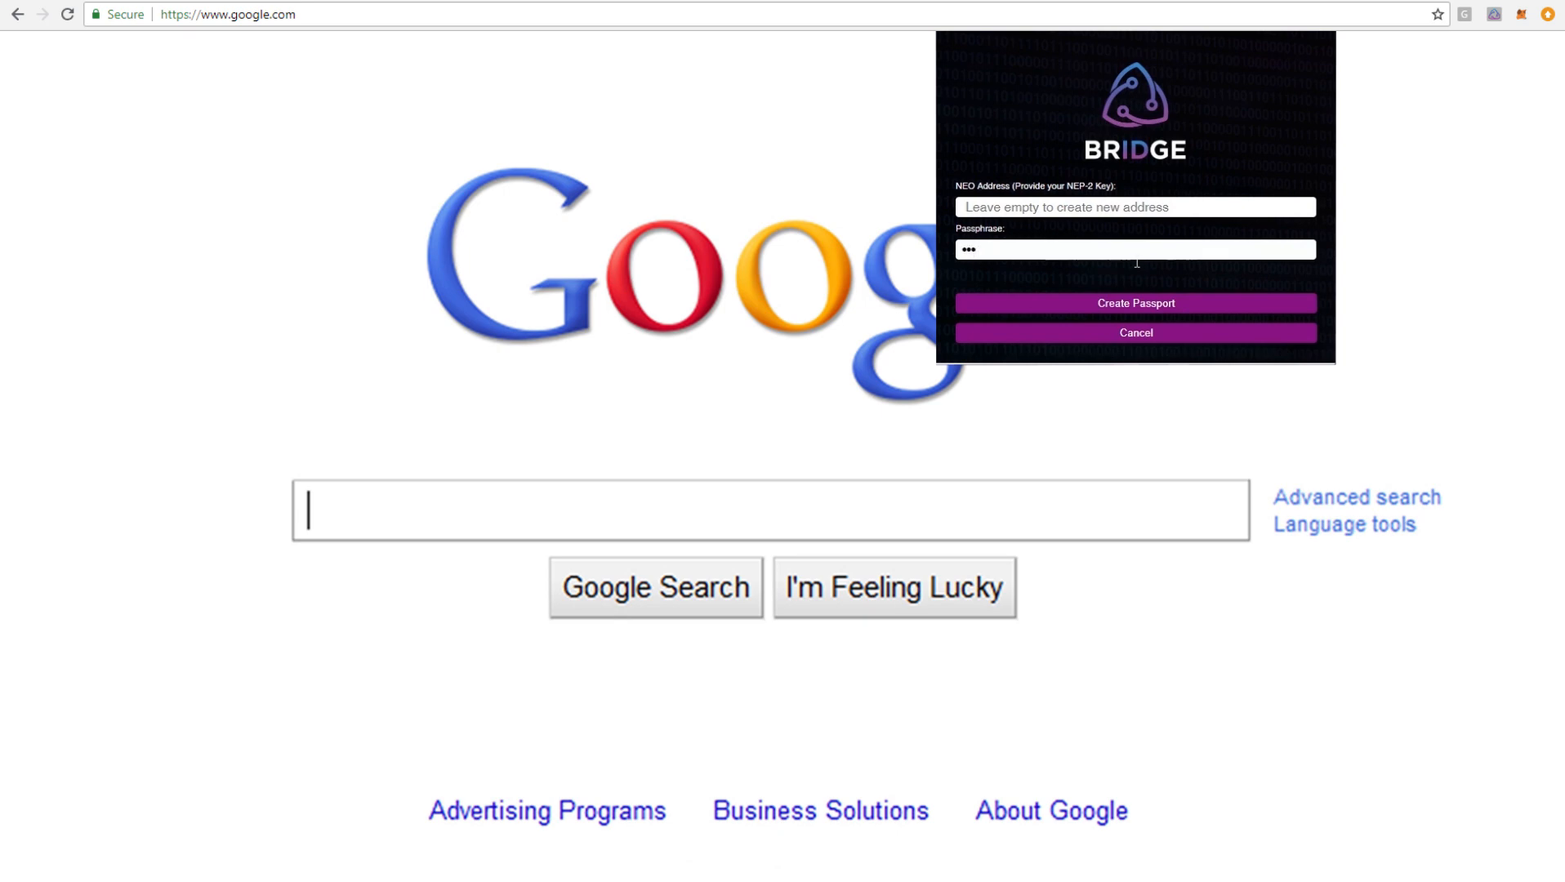
{"action": "left_click", "coordinate": [1135, 303]}
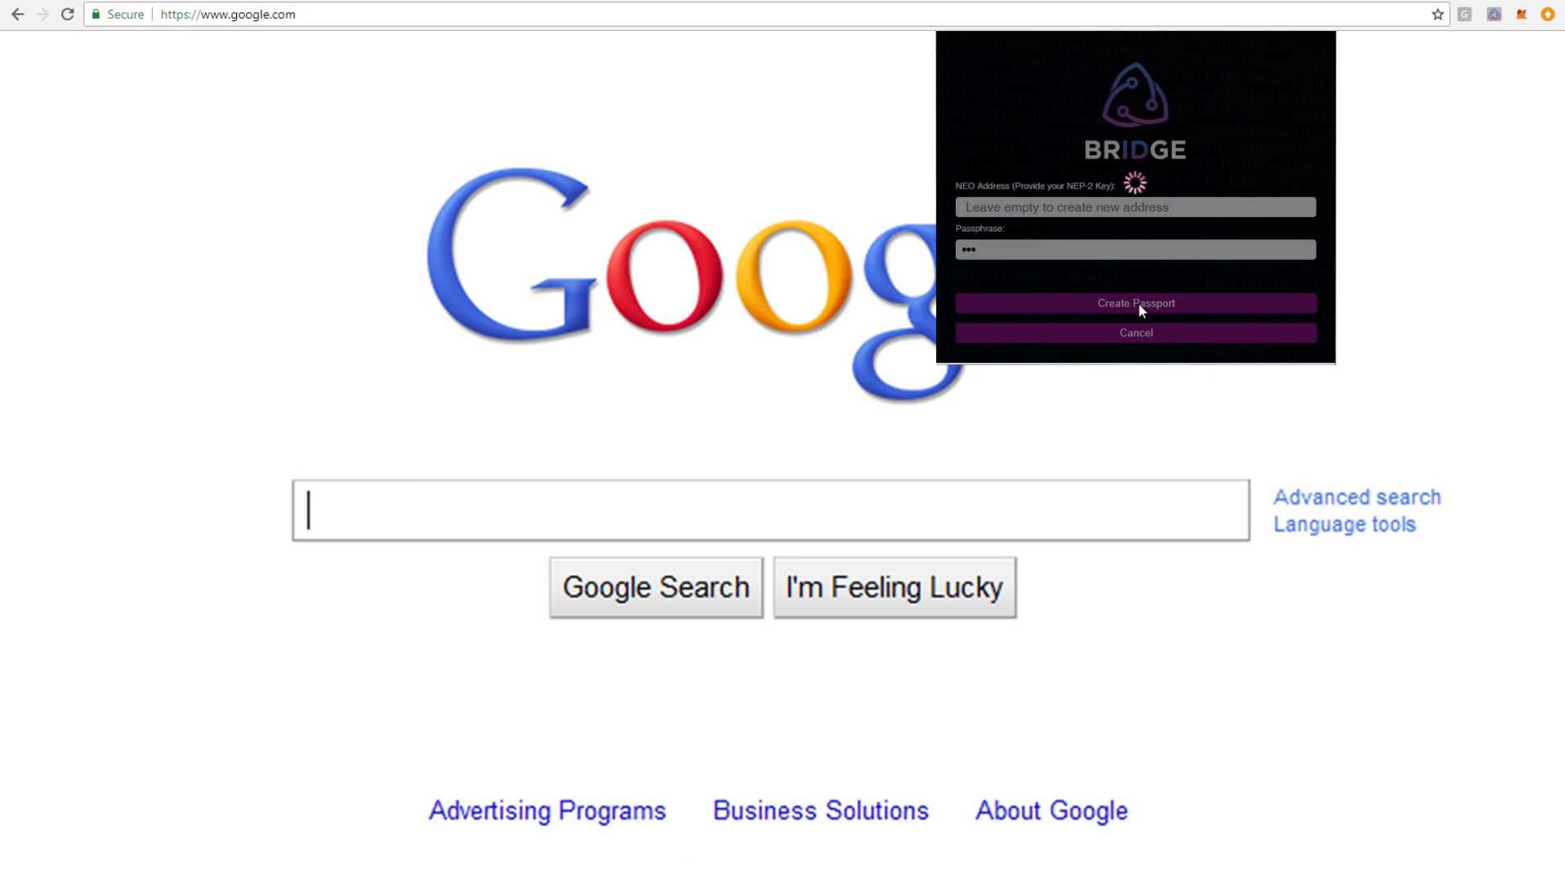
{"action": "left_click", "coordinate": [1134, 303]}
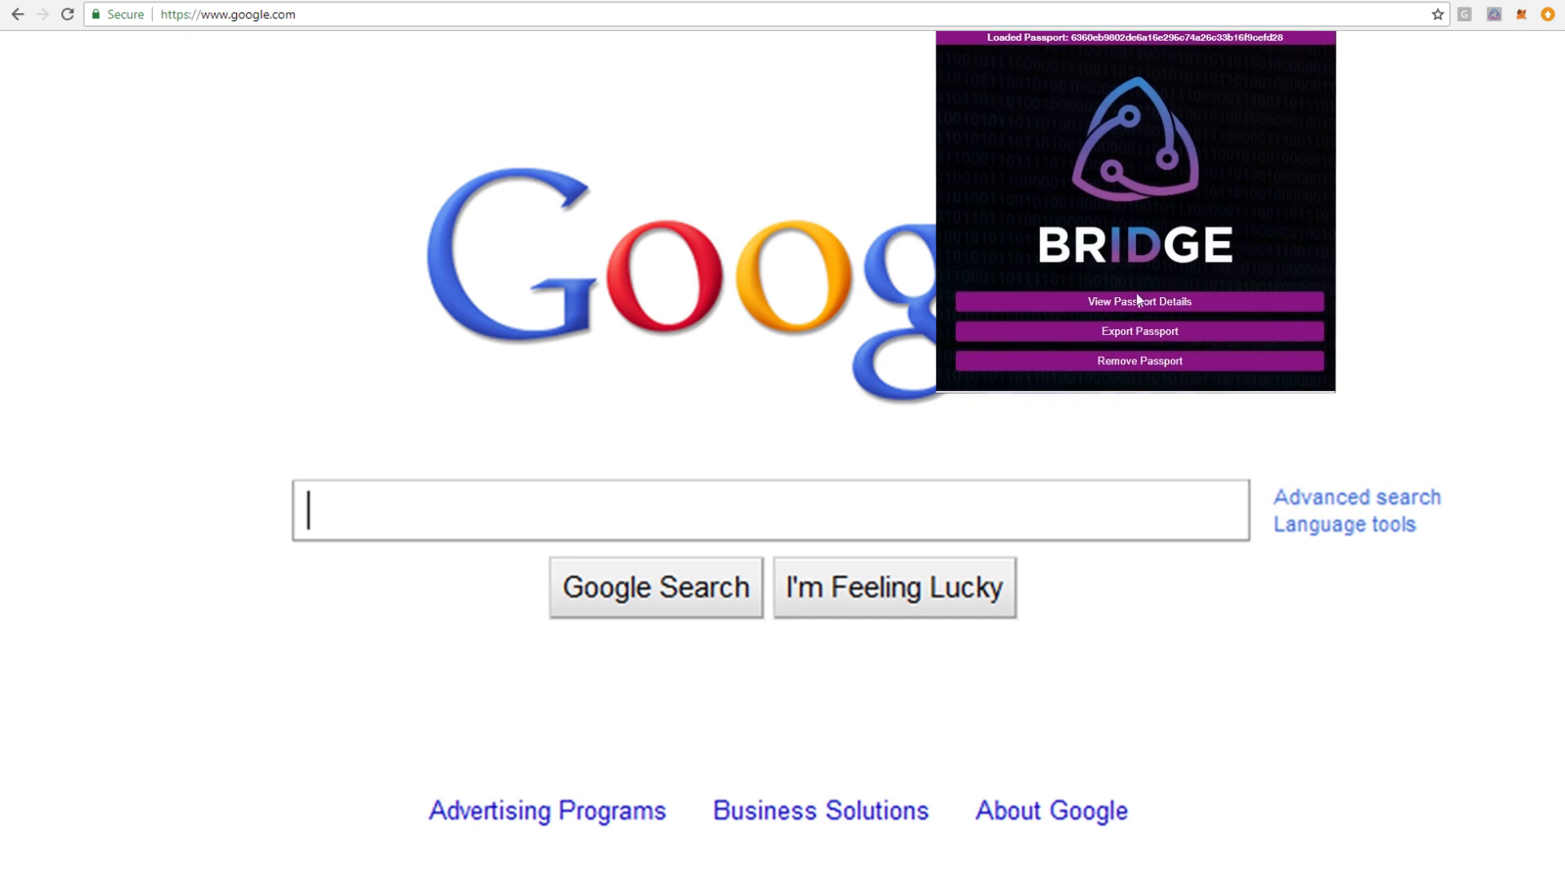
- View the passport's details, which show no claims or requests, and start a claims verification request
{"action": "left_click", "coordinate": [1139, 300]}
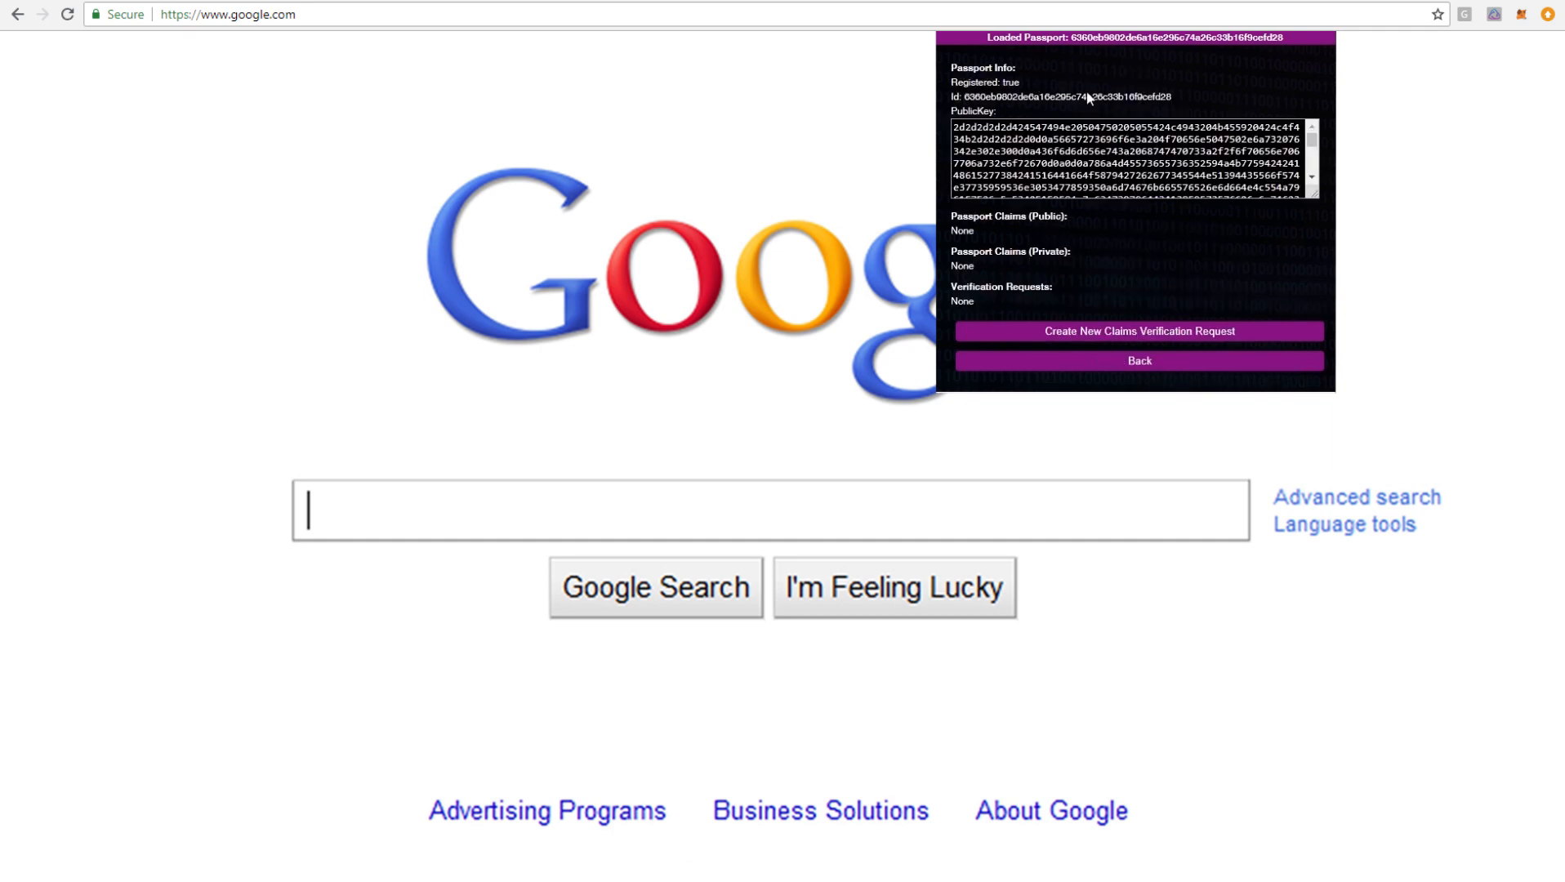
{"action": "mouse_move", "coordinate": [1007, 113]}
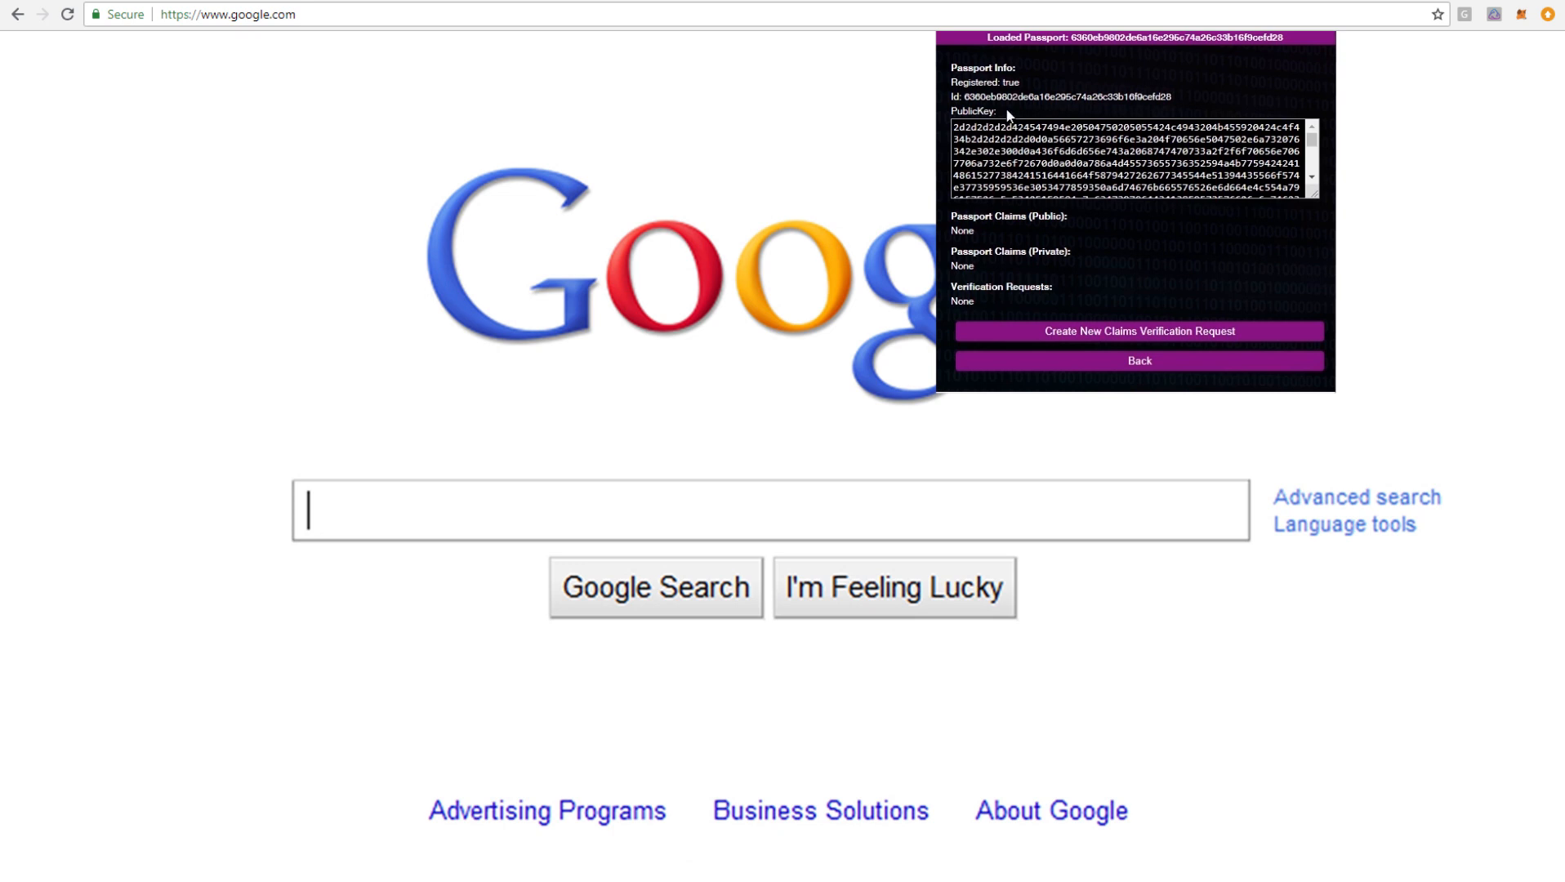
{"action": "mouse_move", "coordinate": [1156, 307]}
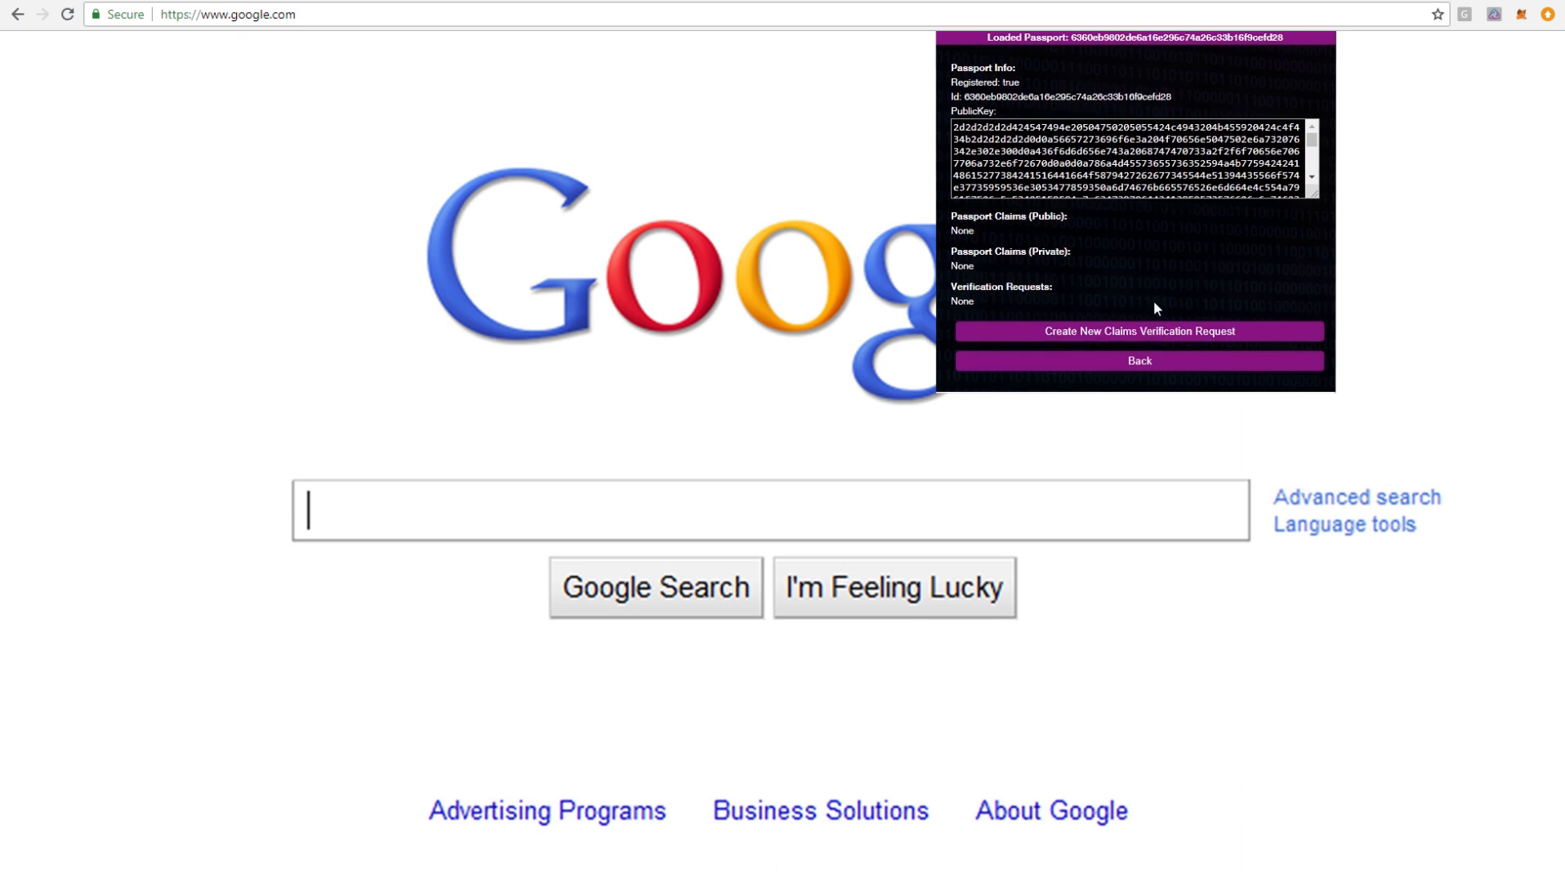
{"action": "left_click", "coordinate": [1138, 332]}
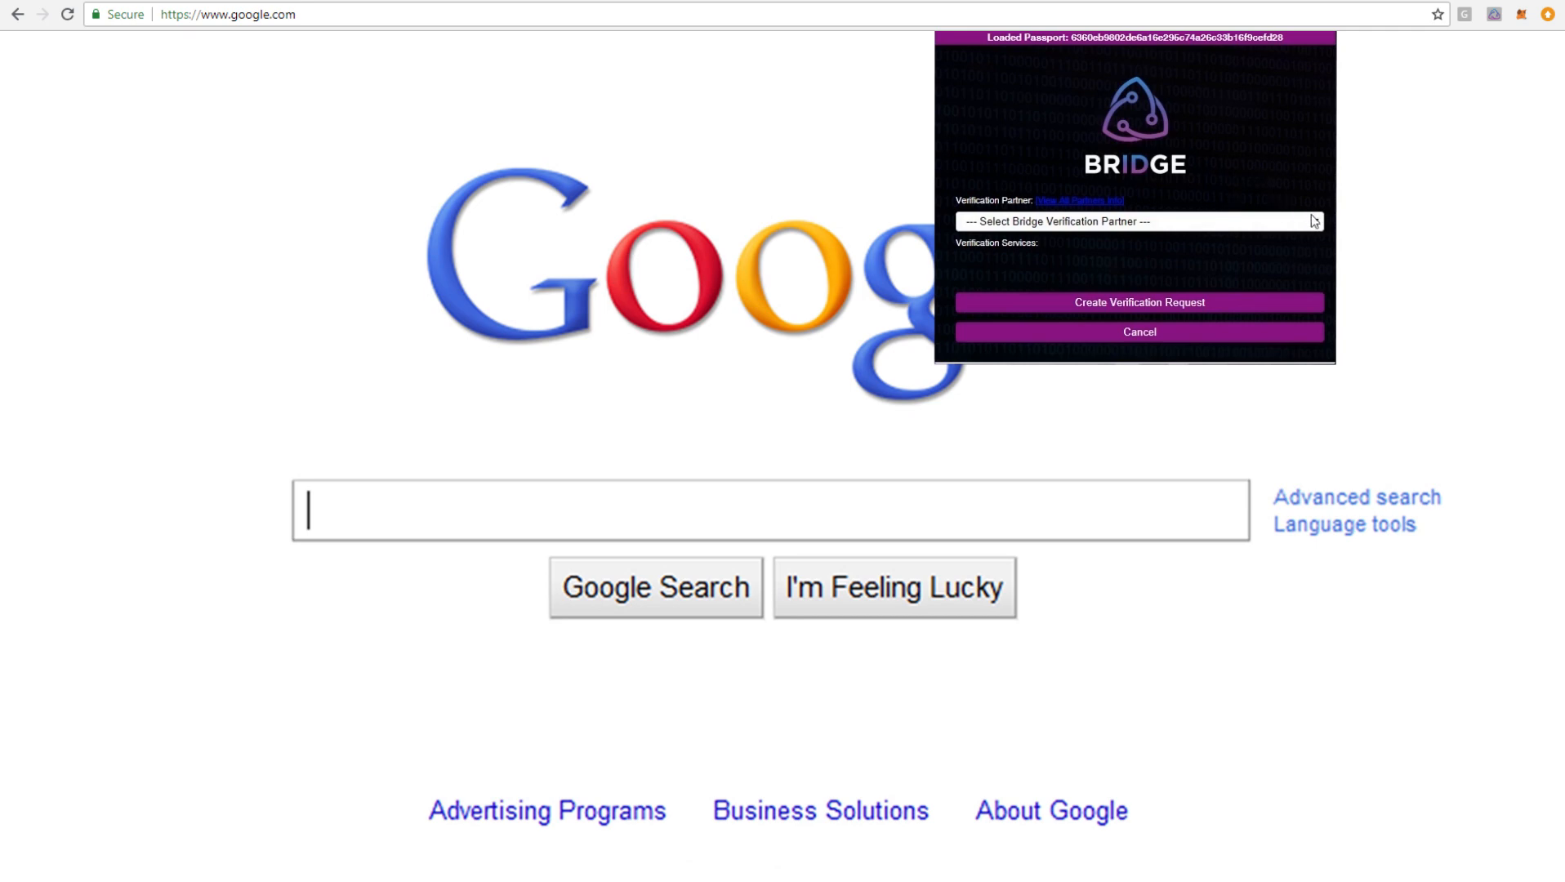
- Choose Bridge Corp as verification partner and submit the KYC and AML request
{"action": "left_click", "coordinate": [1136, 221]}
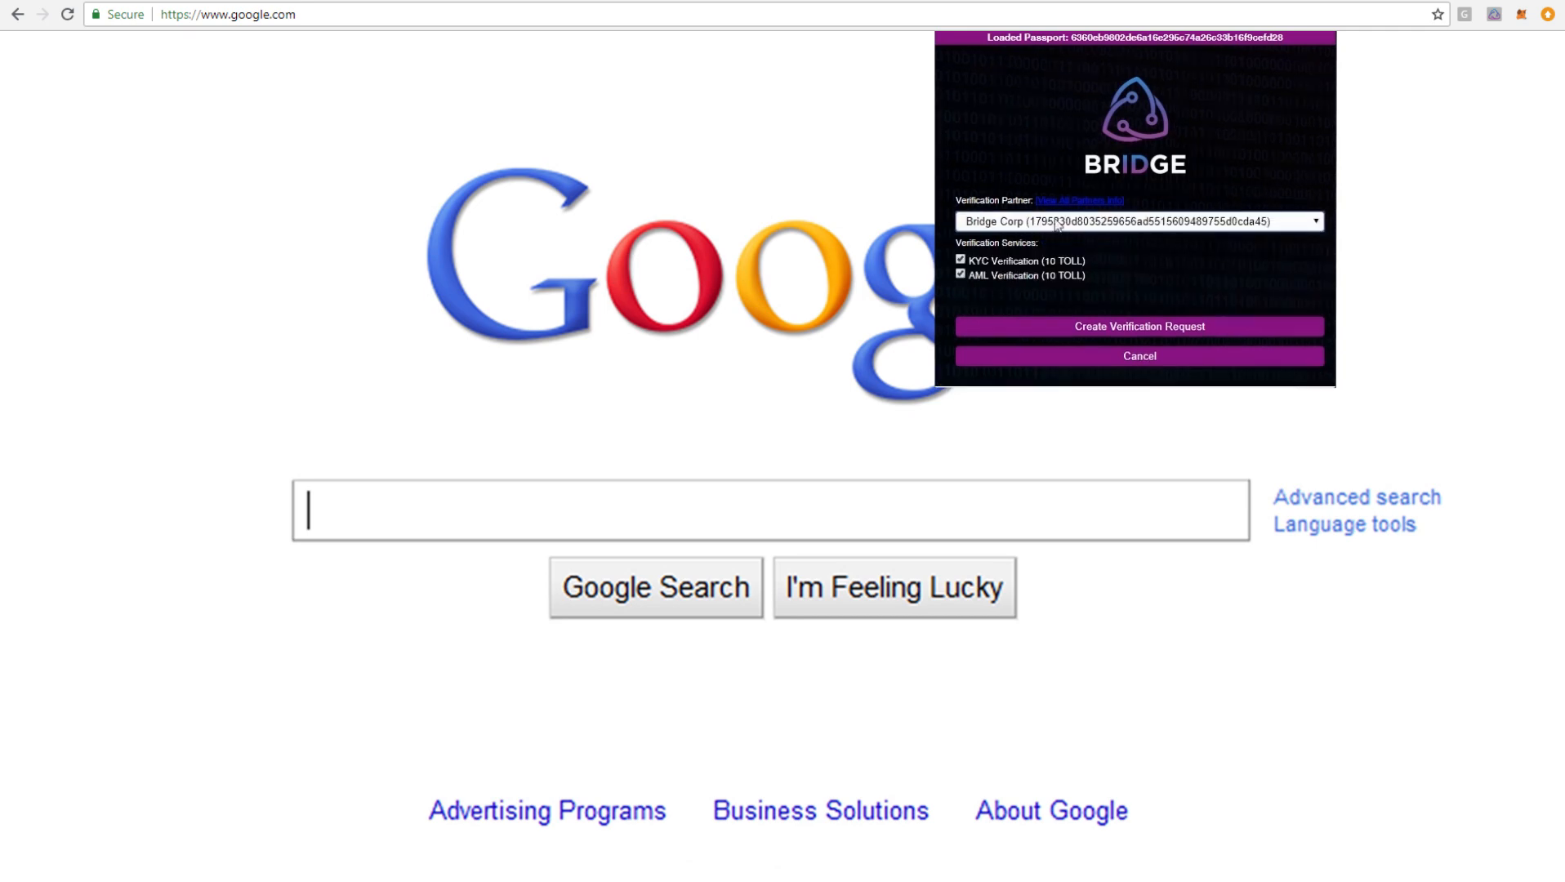
{"action": "mouse_move", "coordinate": [975, 296]}
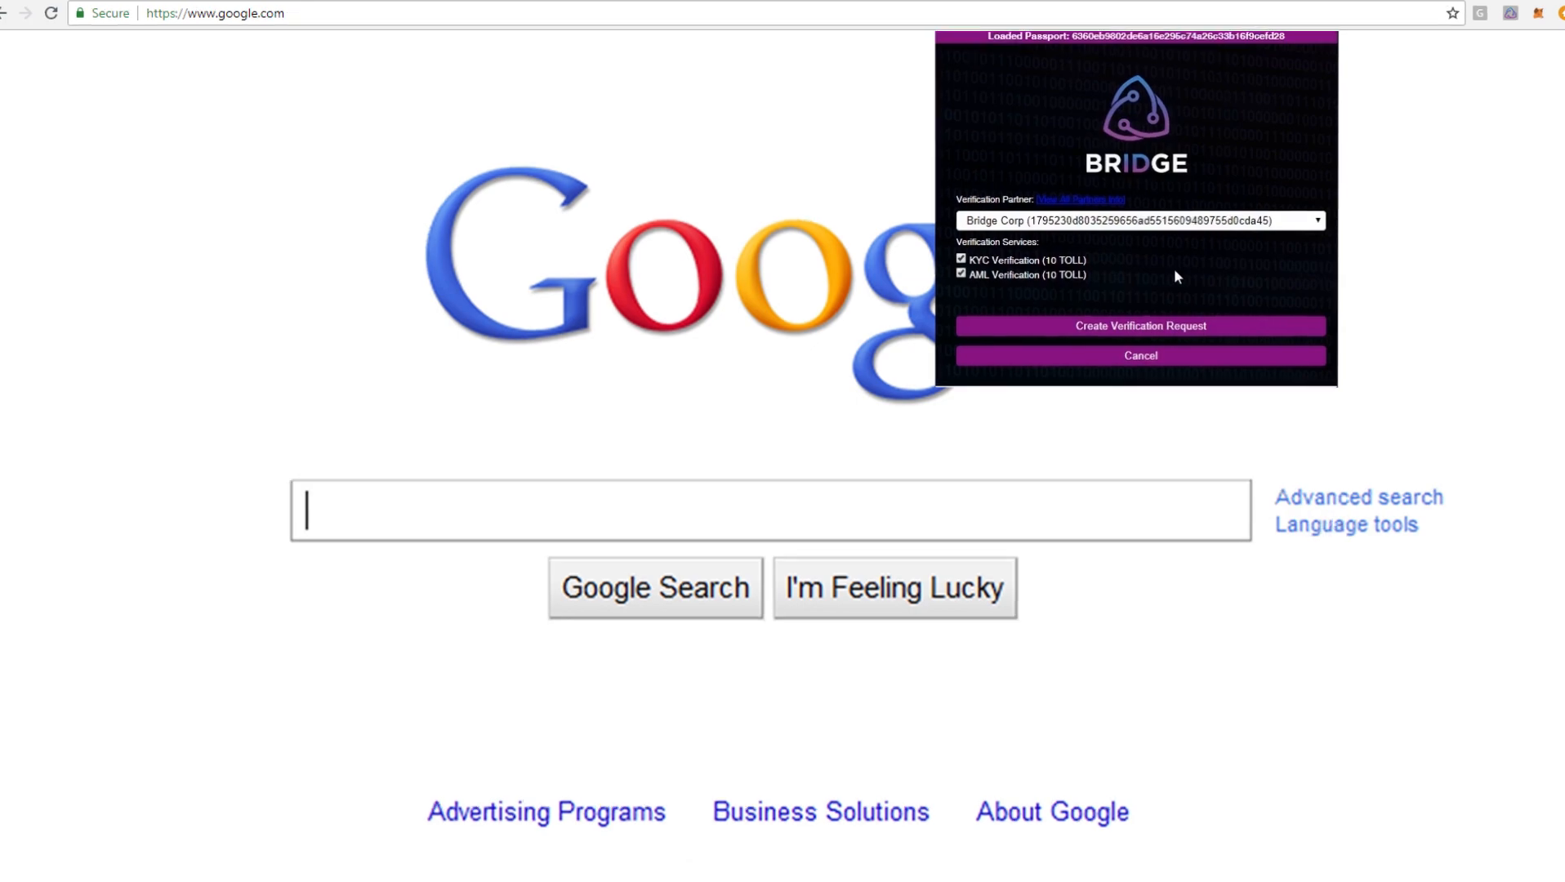
{"action": "left_click", "coordinate": [1139, 325]}
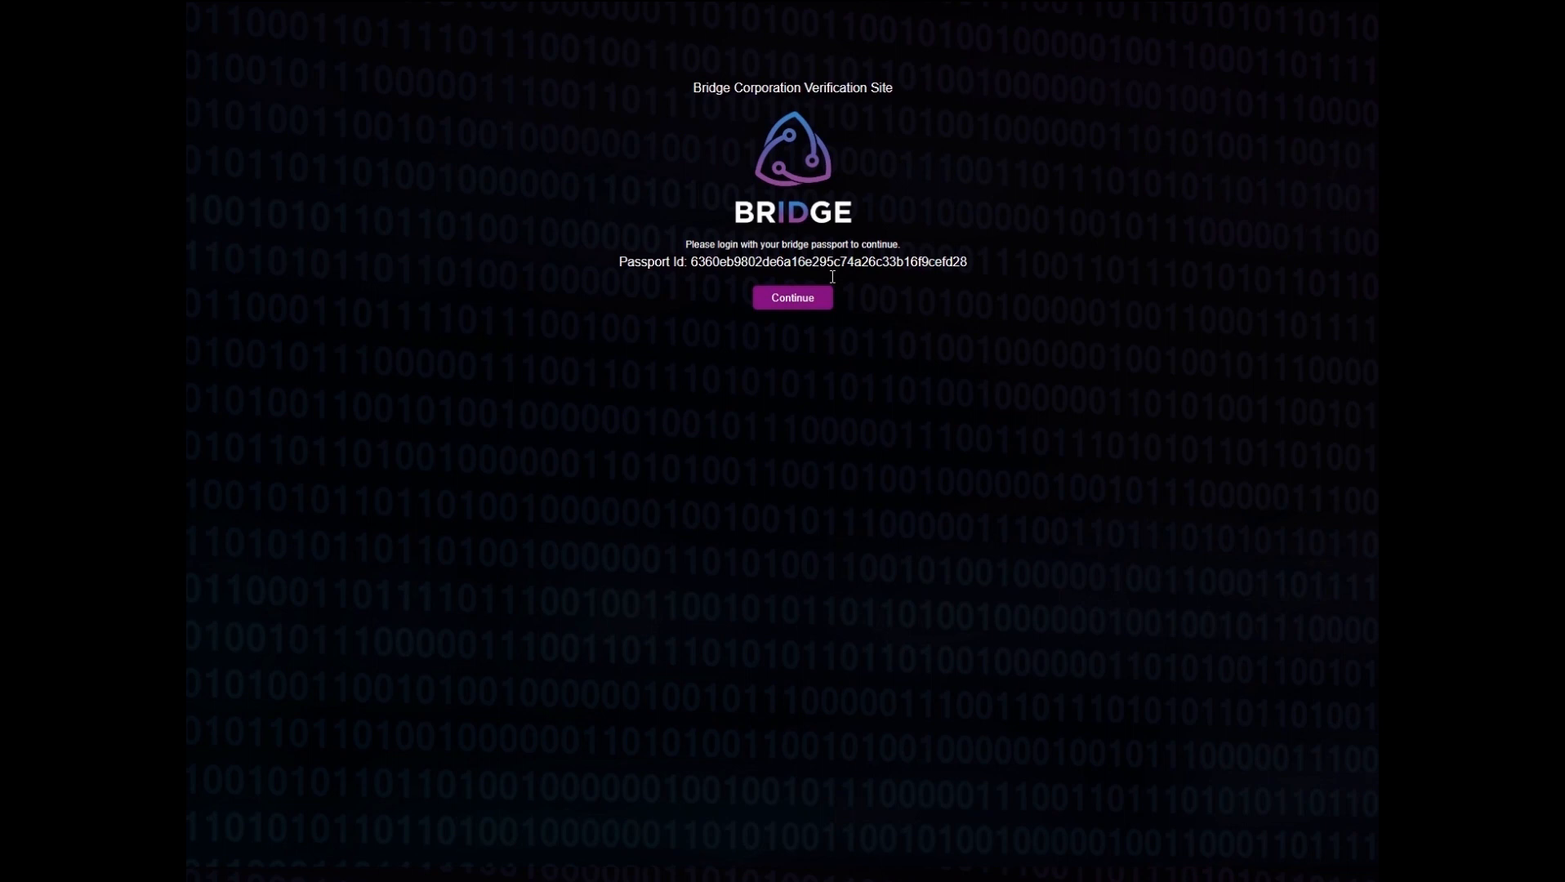
- Continue the passport login on the Bridge Corp verification site
{"action": "left_click", "coordinate": [792, 298]}
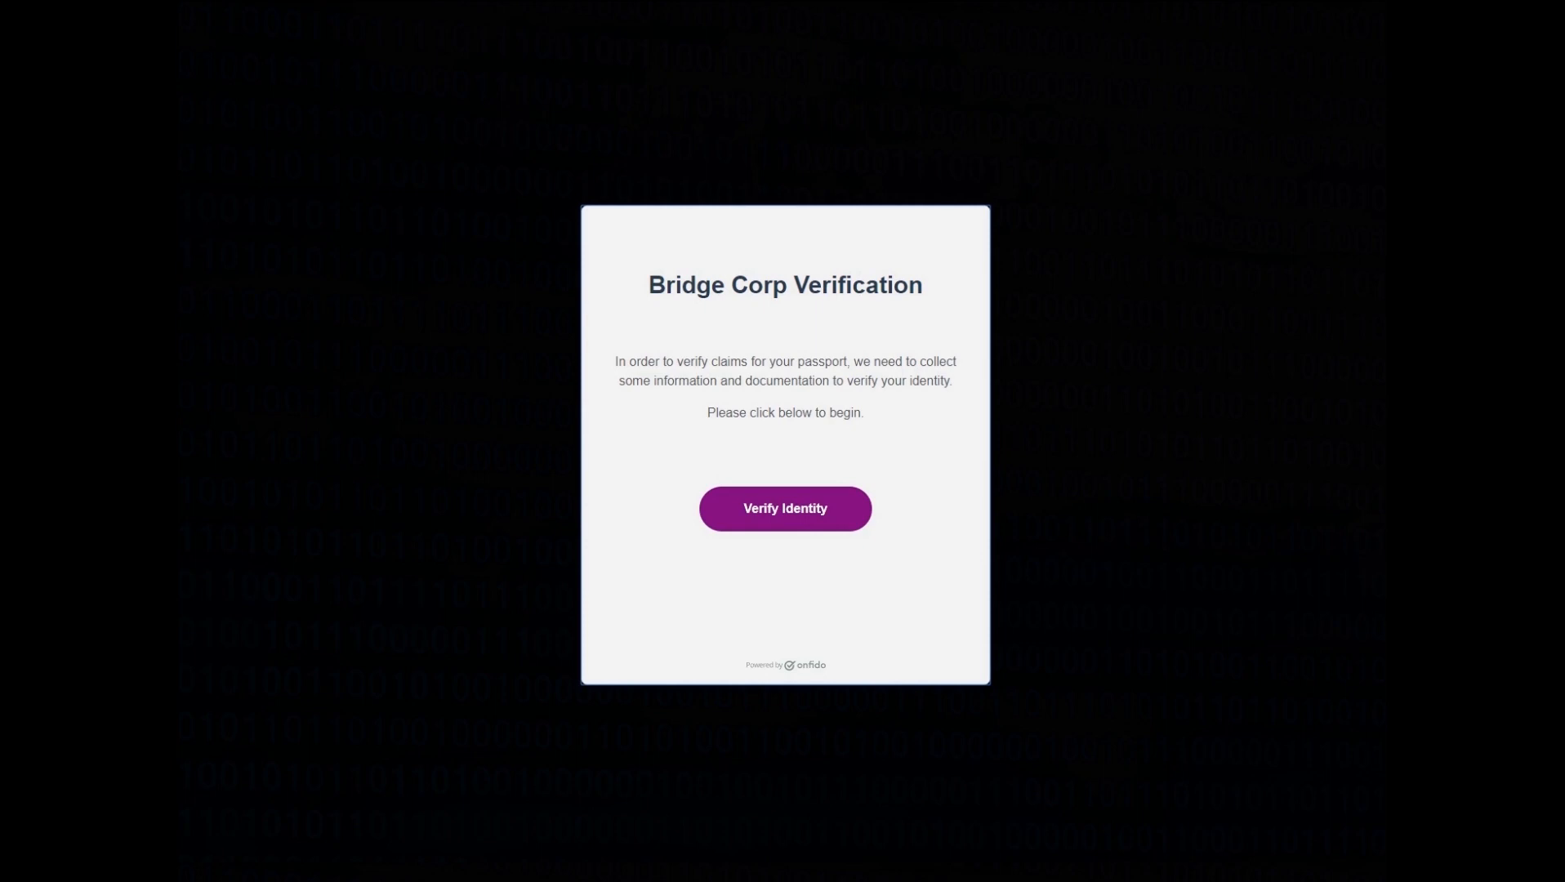
- Verify identity with a driver's license via the mobile option, then capture and confirm a selfie
{"action": "left_click", "coordinate": [785, 509]}
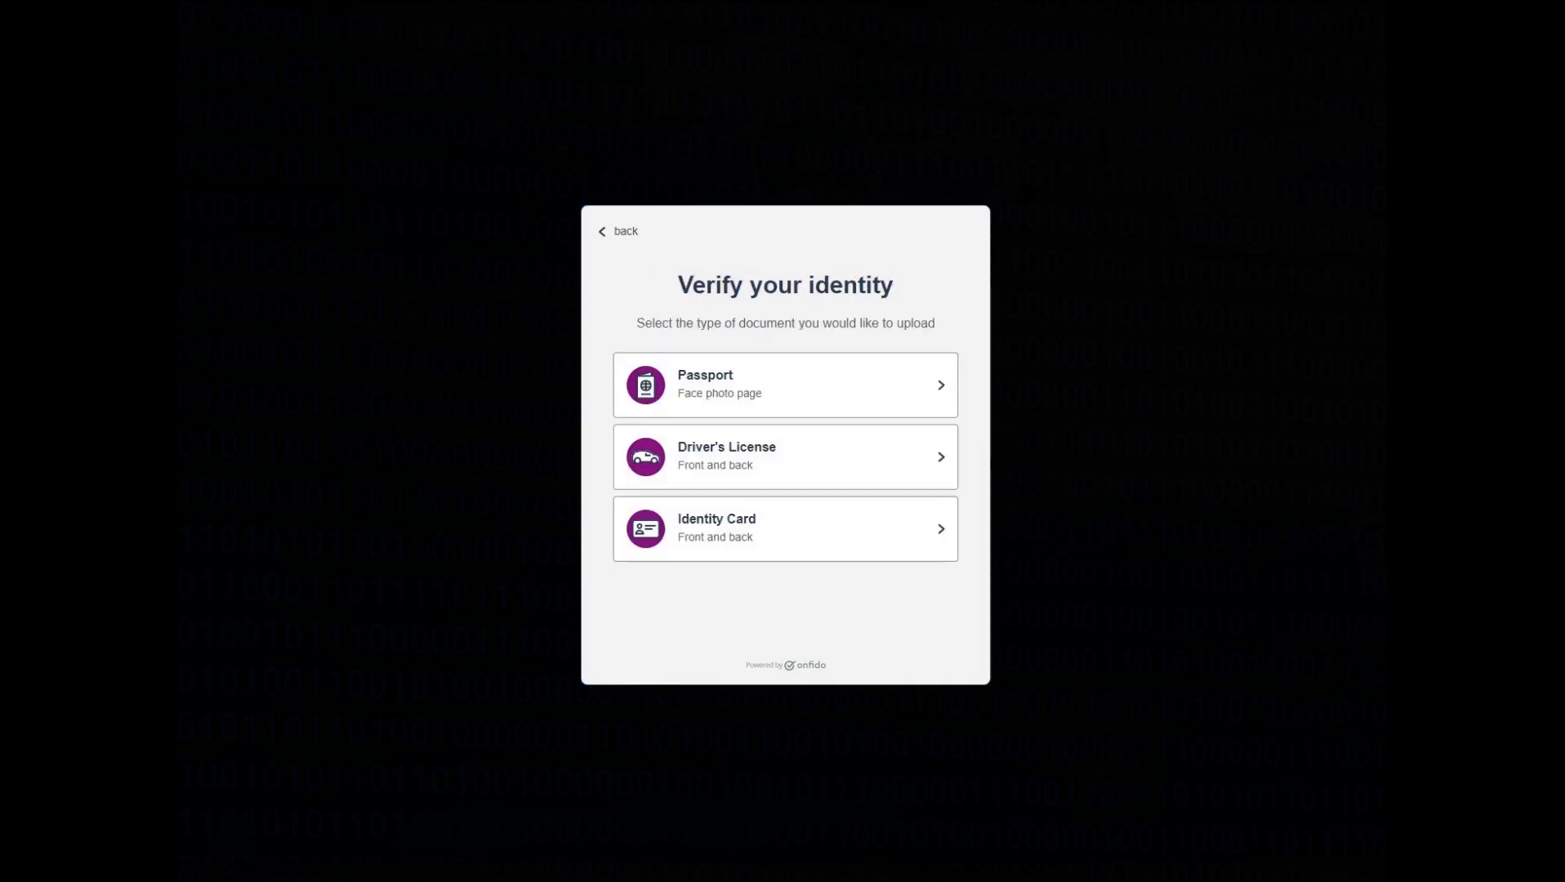
{"action": "left_click", "coordinate": [784, 456]}
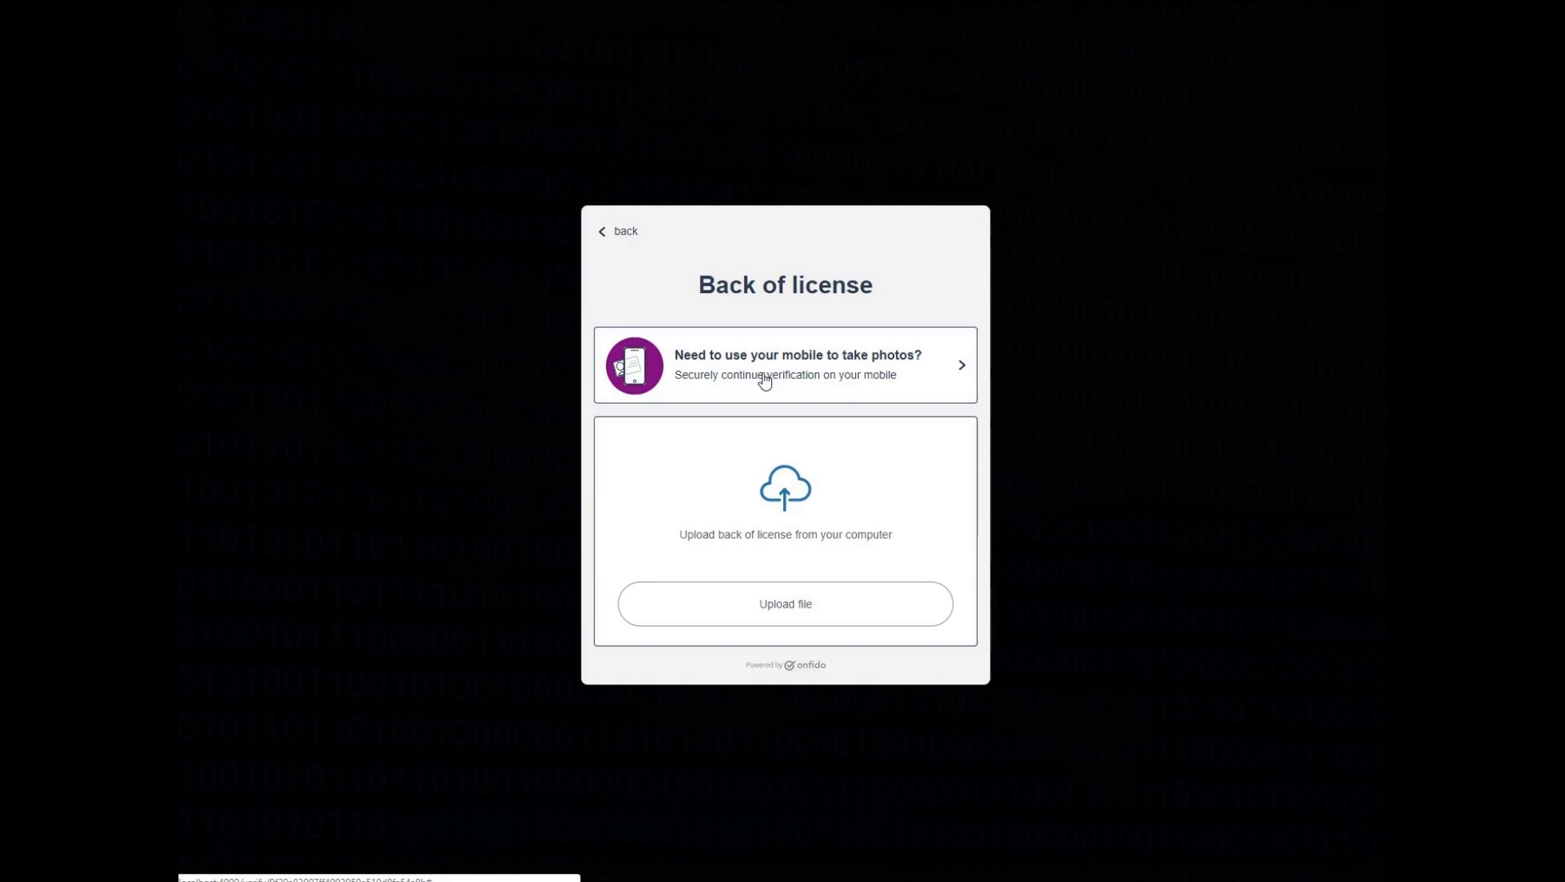
{"action": "left_click", "coordinate": [784, 364]}
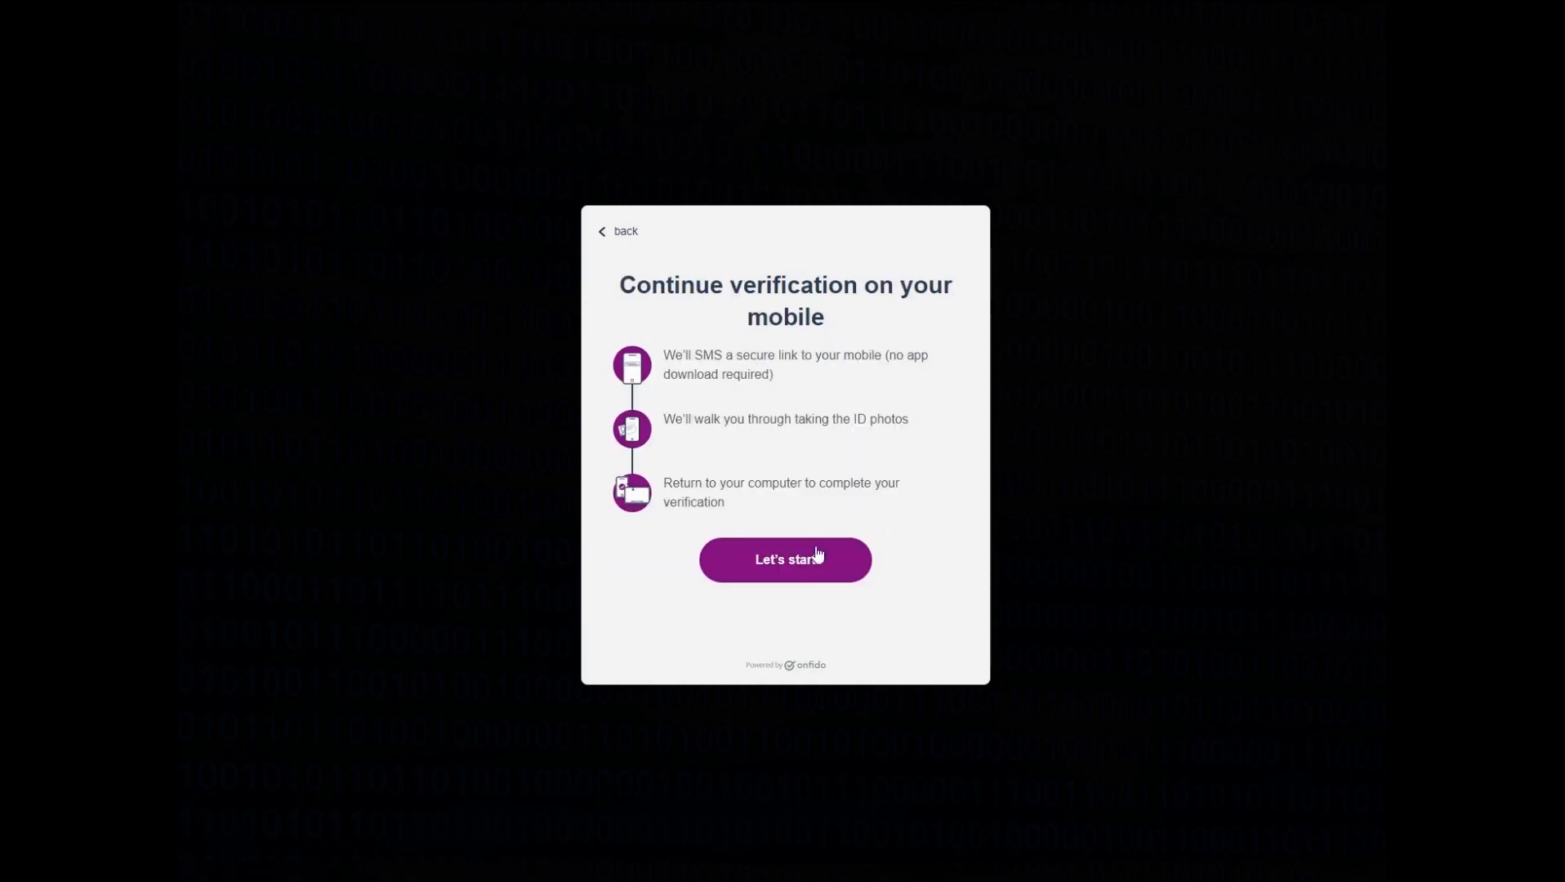
{"action": "left_click", "coordinate": [785, 559]}
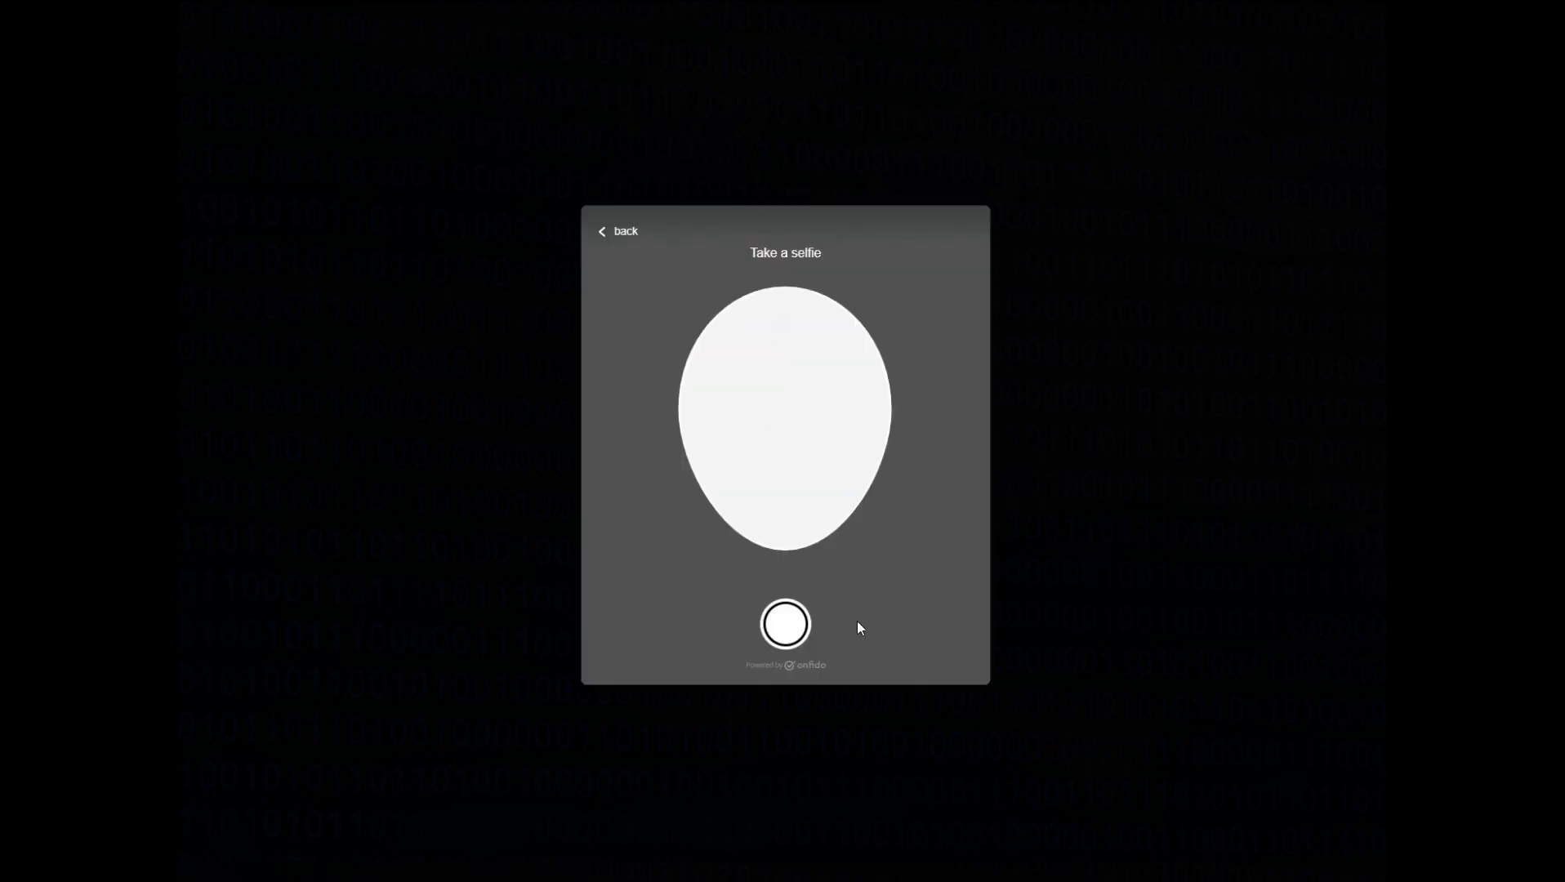
{"action": "left_click", "coordinate": [786, 624]}
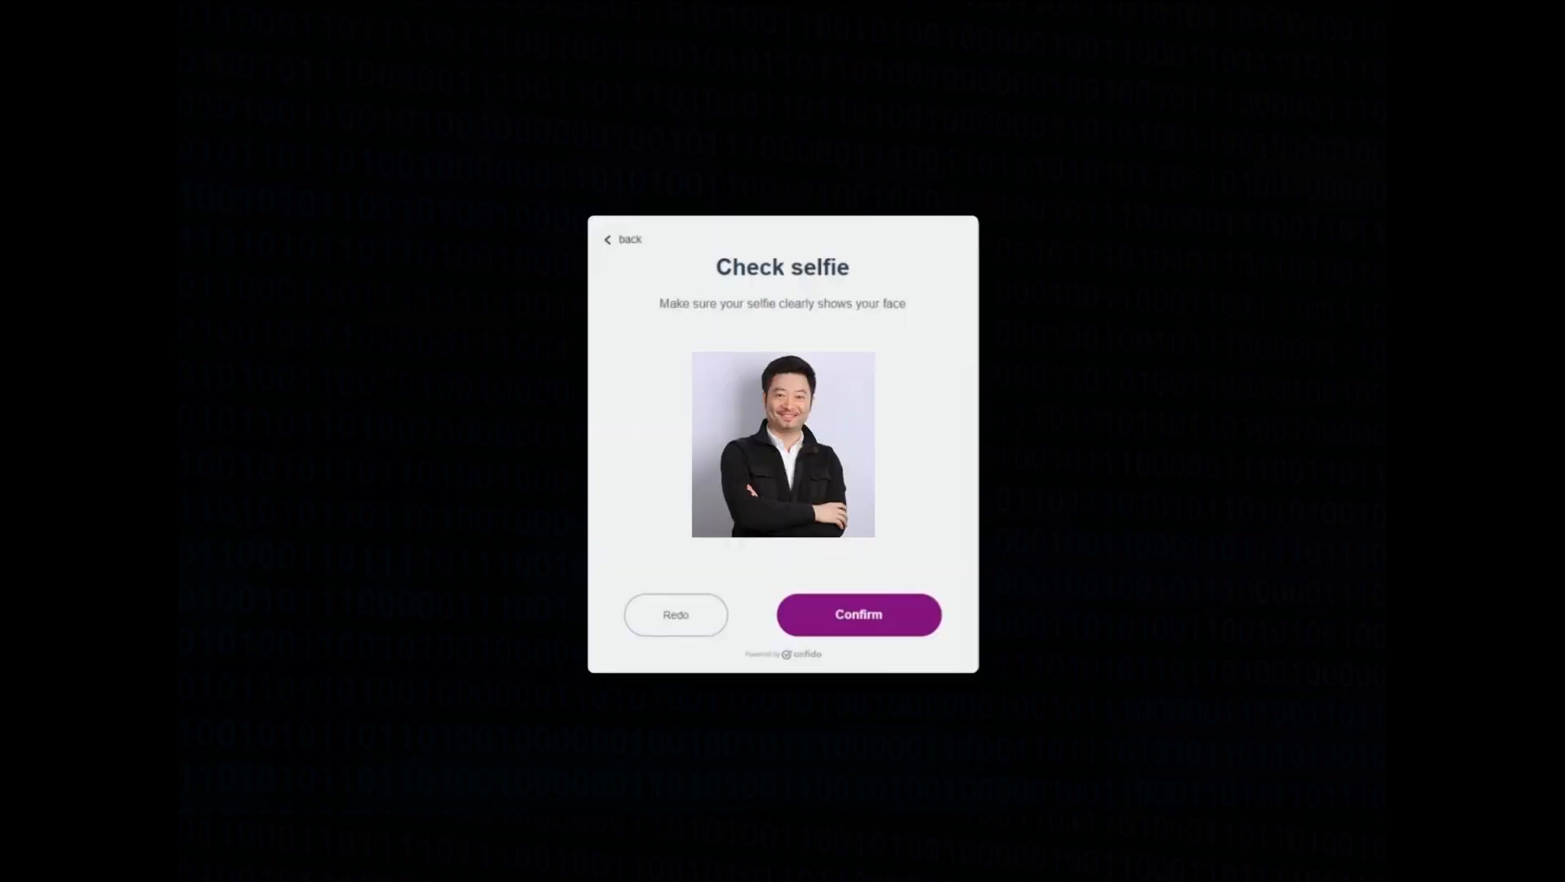
{"action": "left_click", "coordinate": [857, 614]}
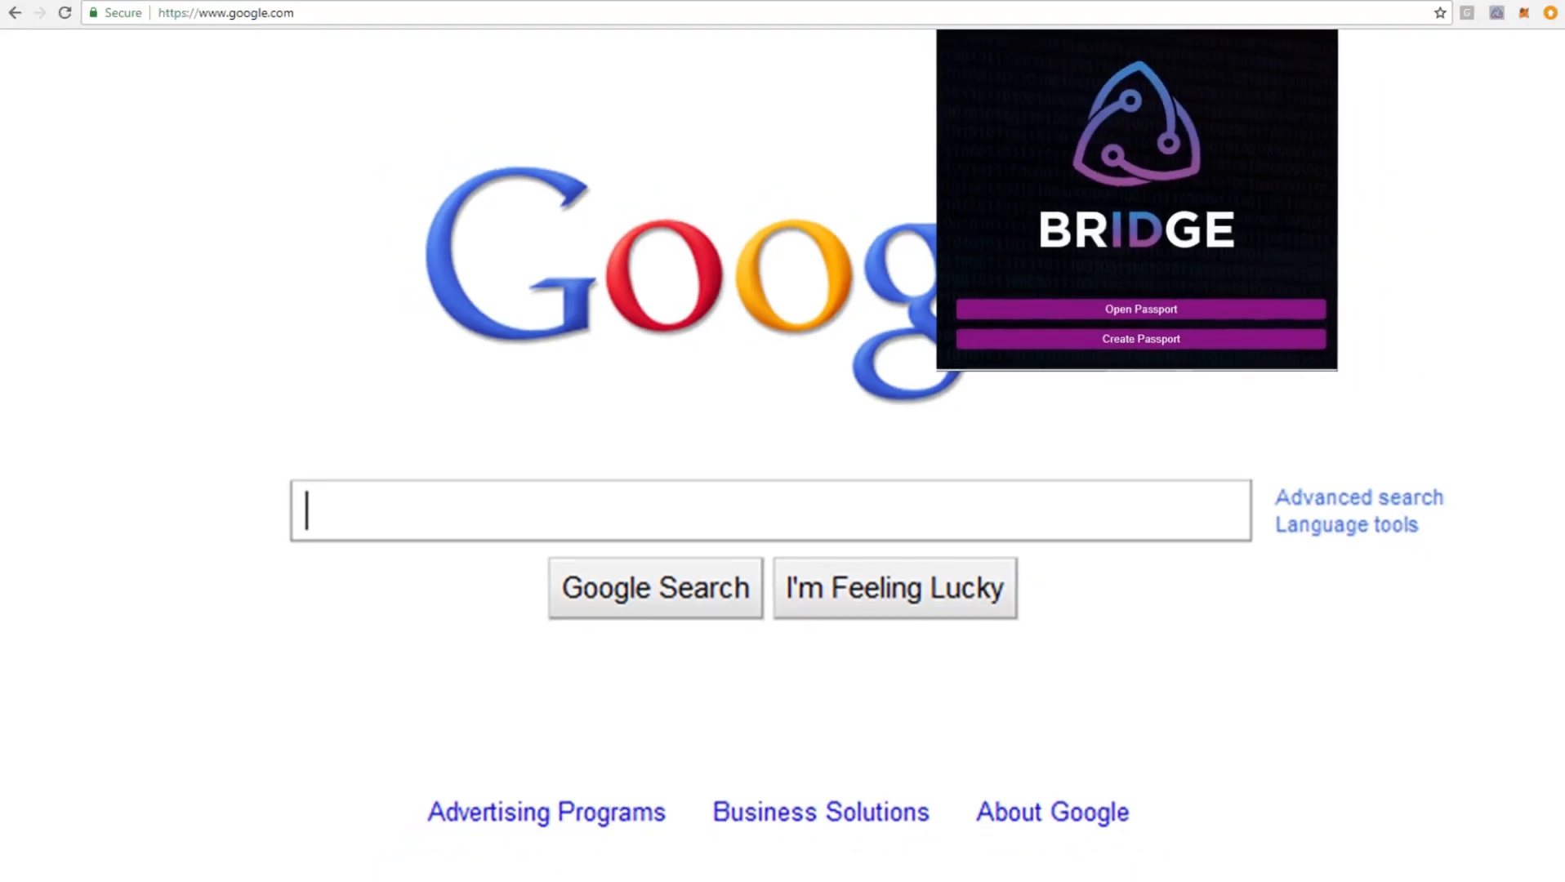